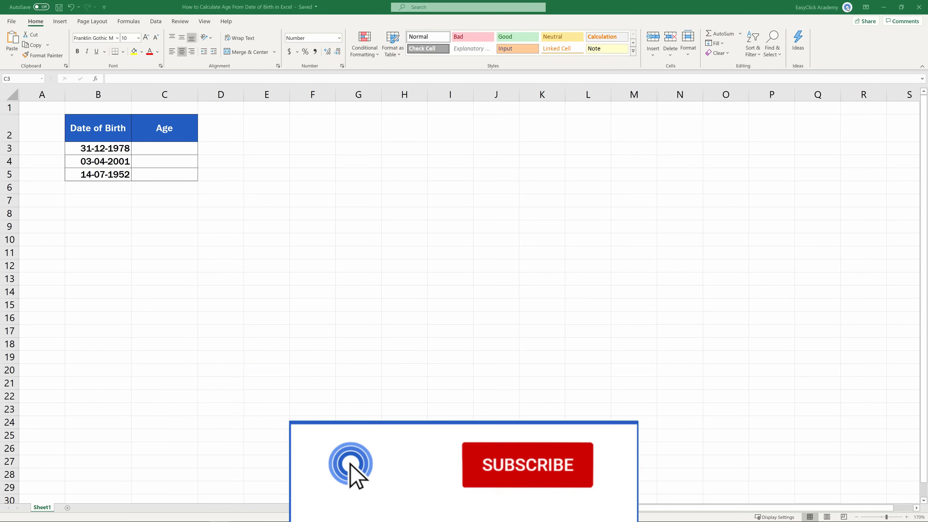
# Step: Review the cell format settings of the birth-date and Age cells without changing anything
pyautogui.click(526, 464)
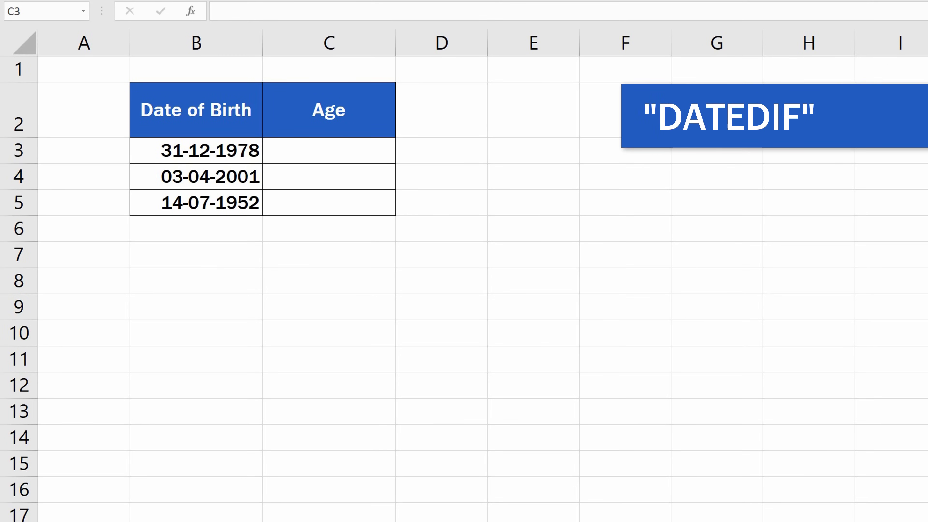
pyautogui.click(195, 150)
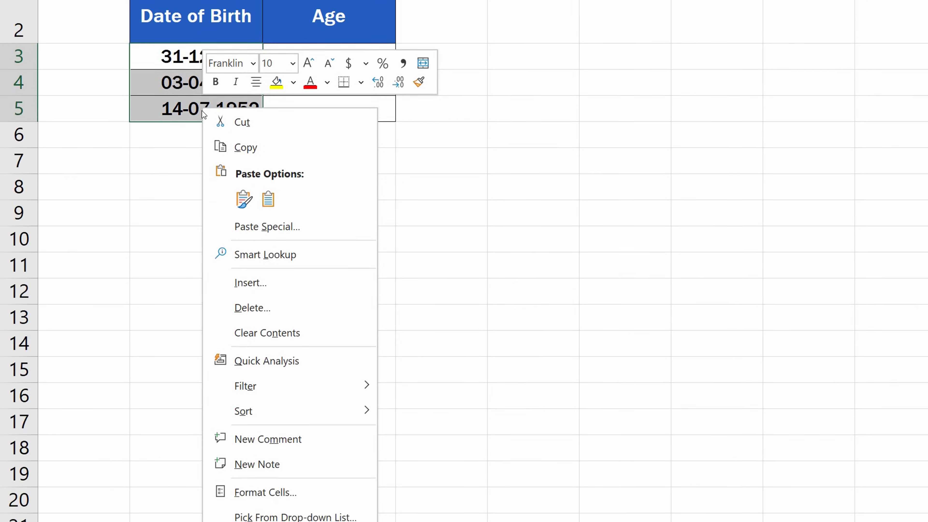
pyautogui.click(265, 493)
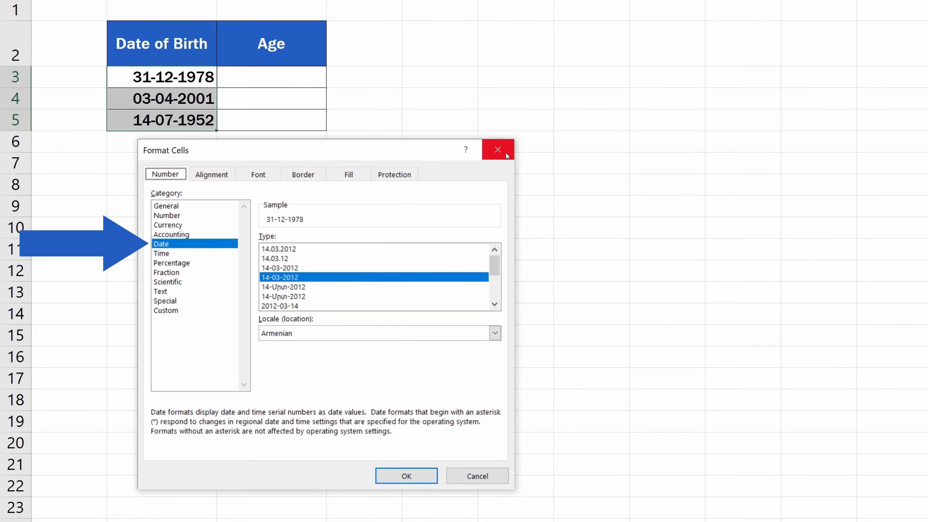
pyautogui.click(497, 149)
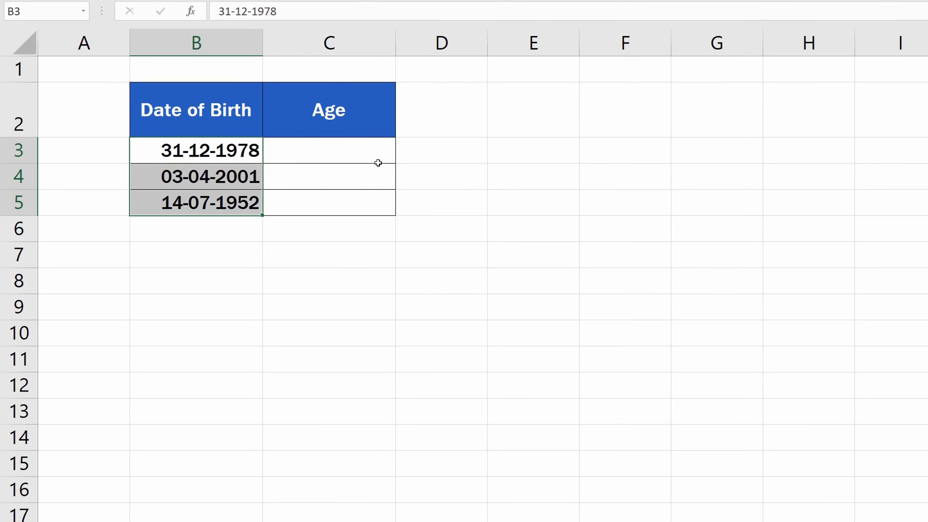
pyautogui.rightClick(328, 163)
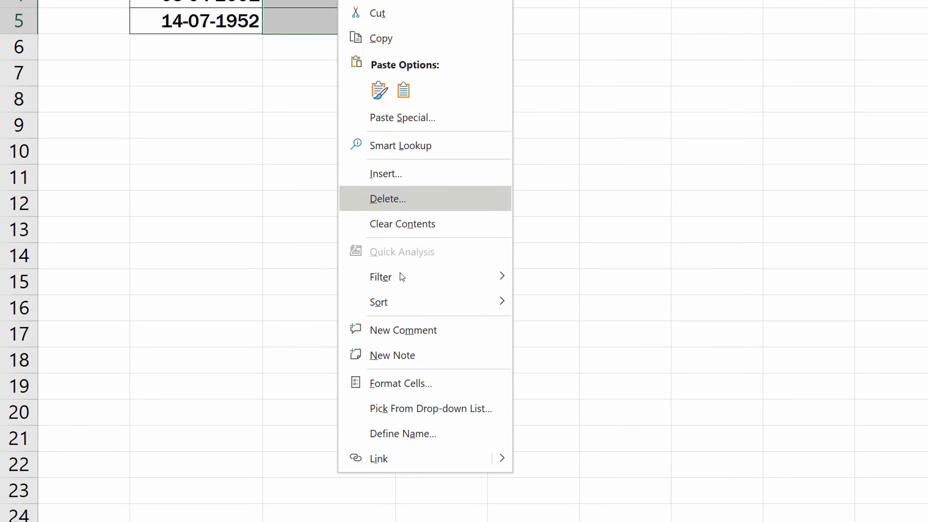
pyautogui.click(400, 383)
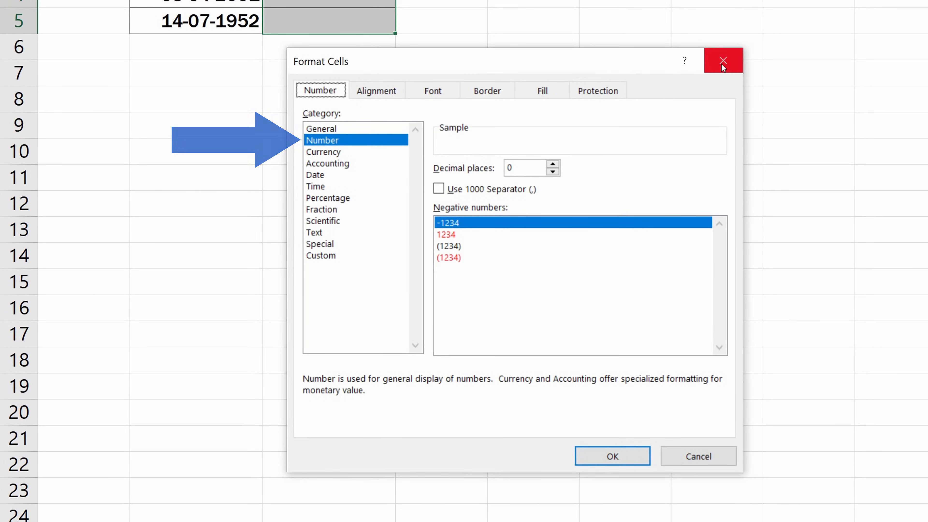
pyautogui.click(722, 61)
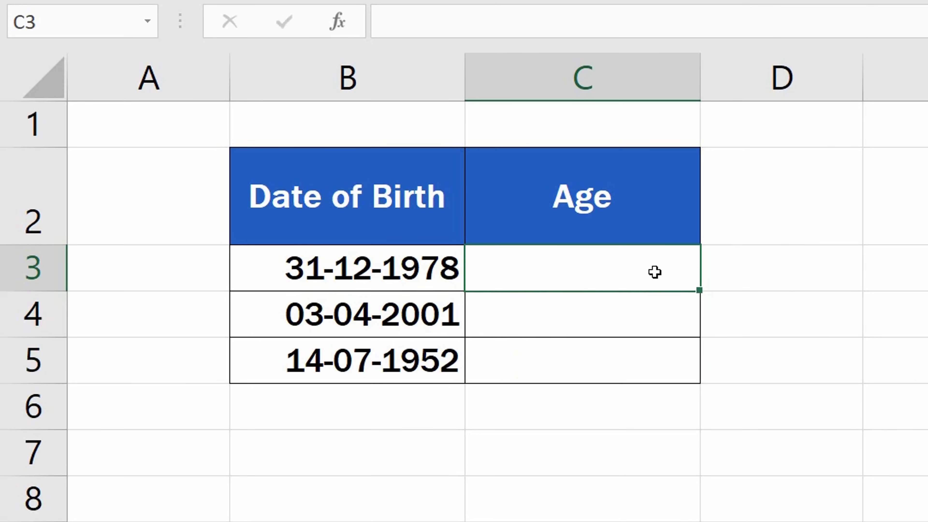
# Step: Begin =datedif(B3, in C3, using the birth date in B3 as the start date
pyautogui.write('=')
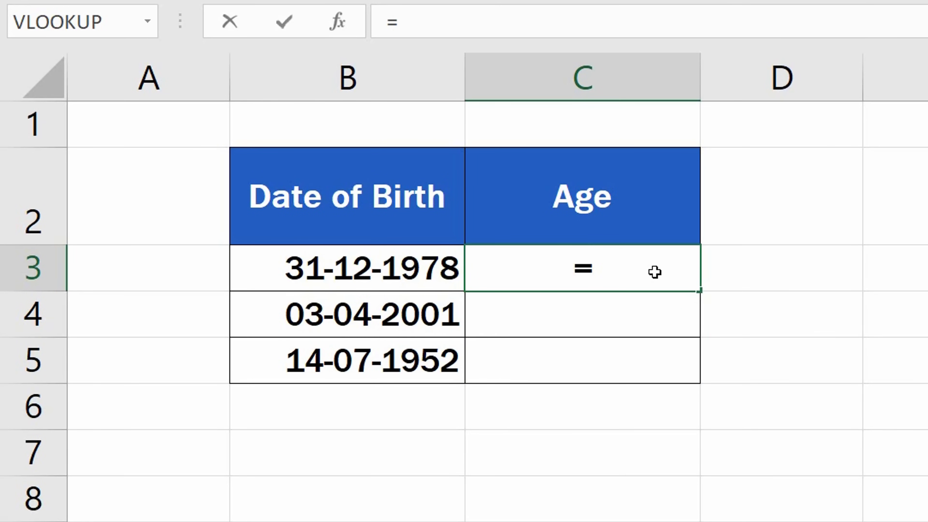
pyautogui.write('d')
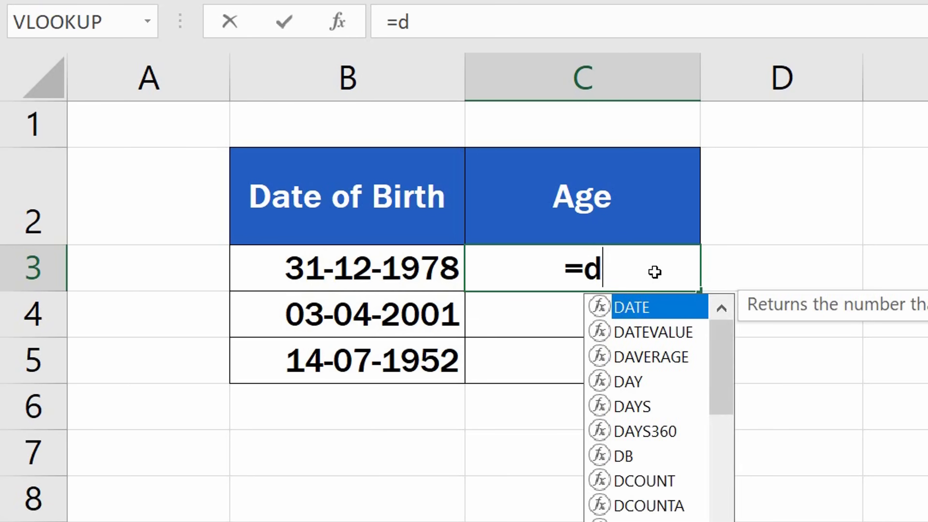
pyautogui.write('ated')
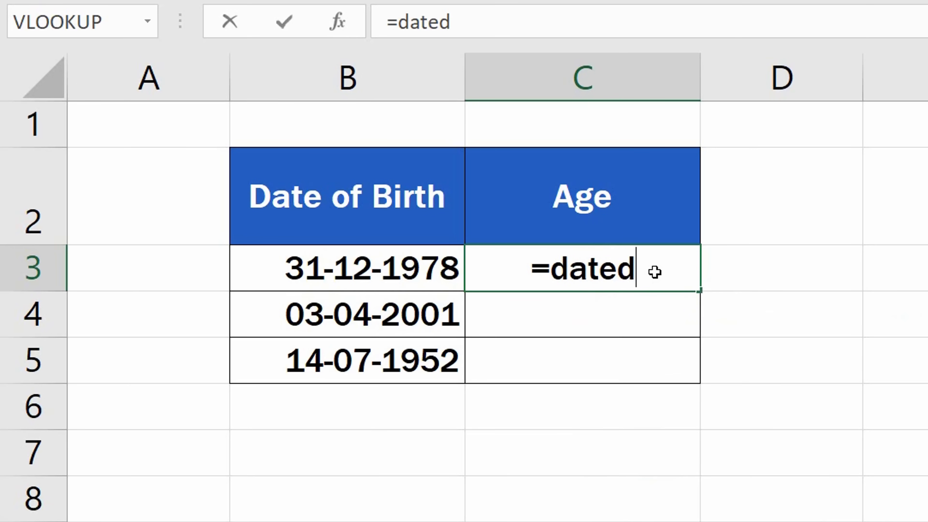
pyautogui.write('if')
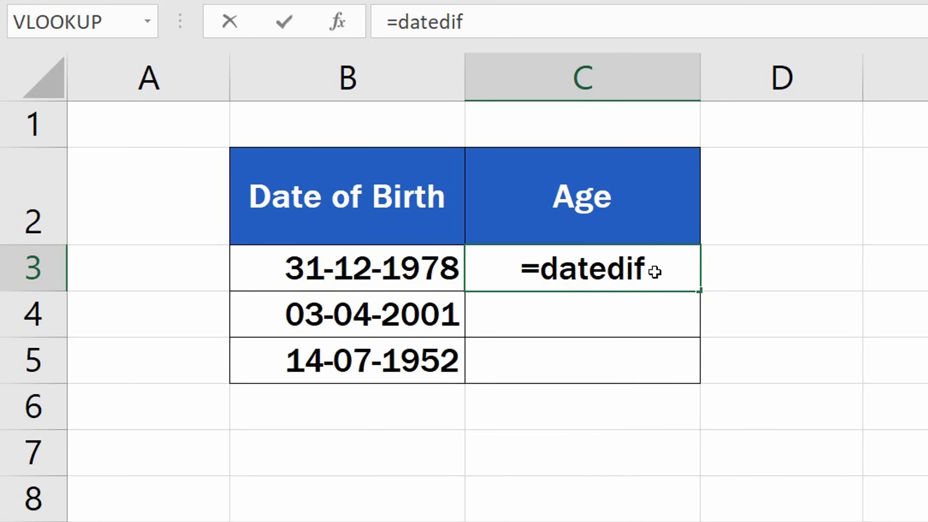
pyautogui.write('(')
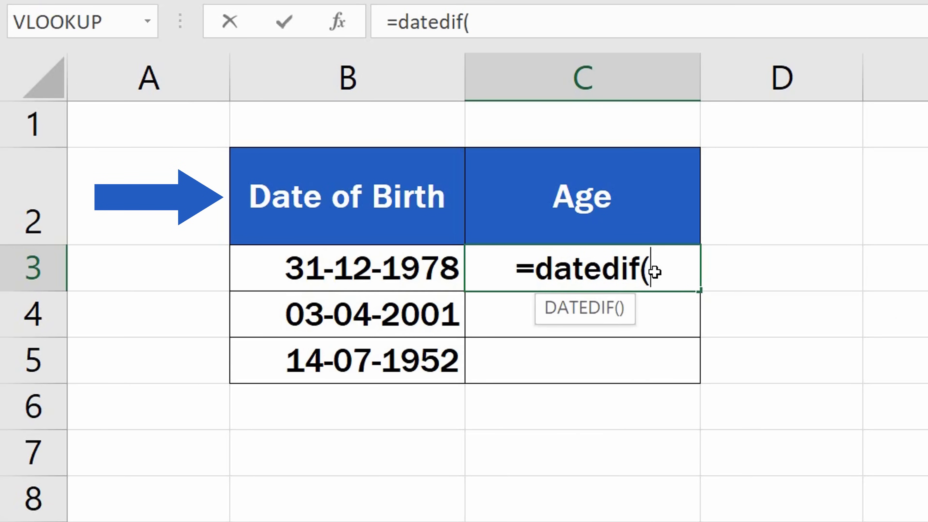
pyautogui.click(346, 269)
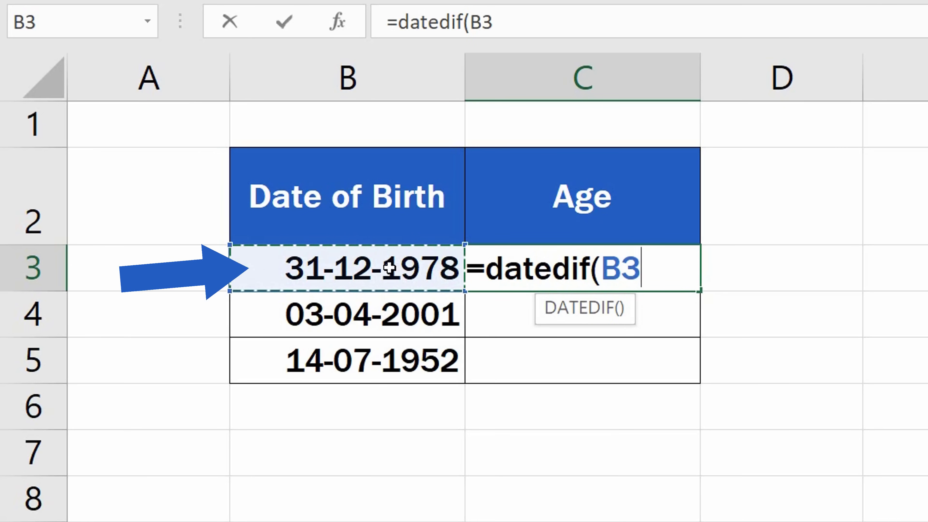
pyautogui.write(',')
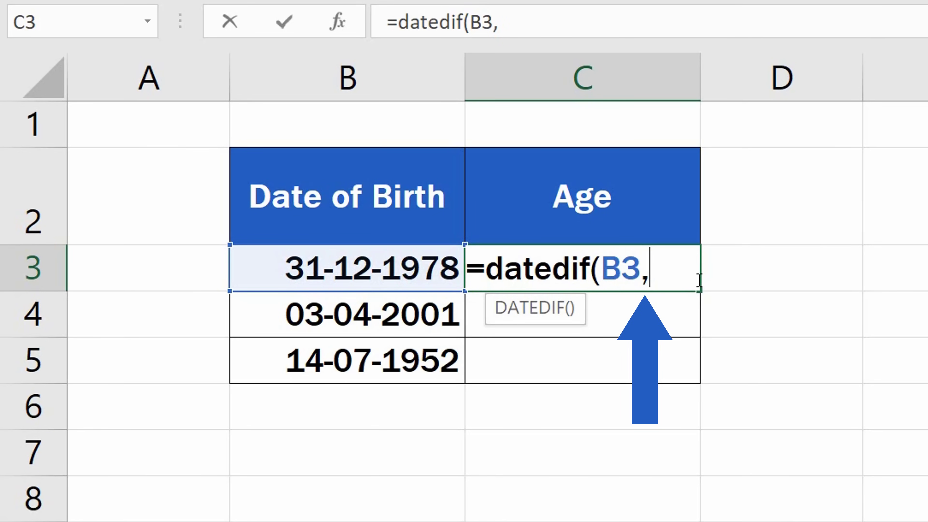
# Step: Add Today() as the second DATEDIF argument so the formula reads =datedif(B3,Today()
pyautogui.write('Tod')
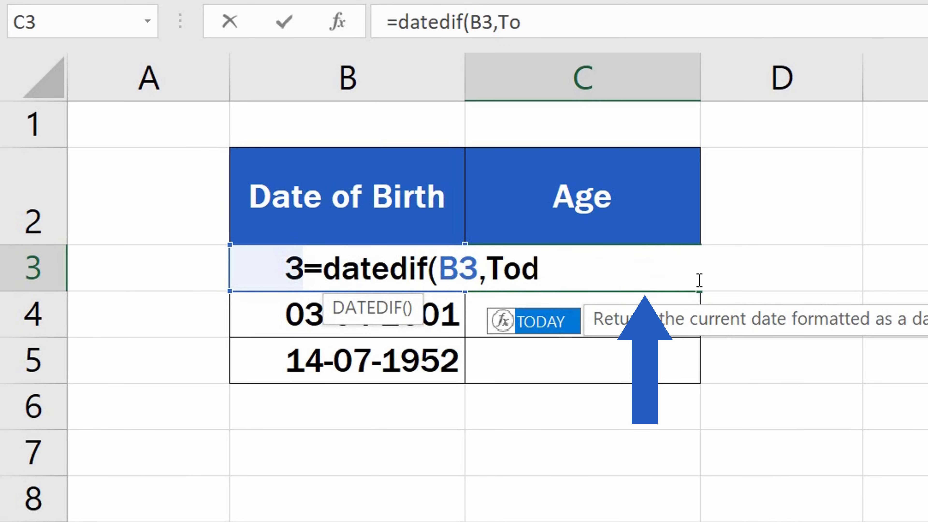
pyautogui.write('day(')
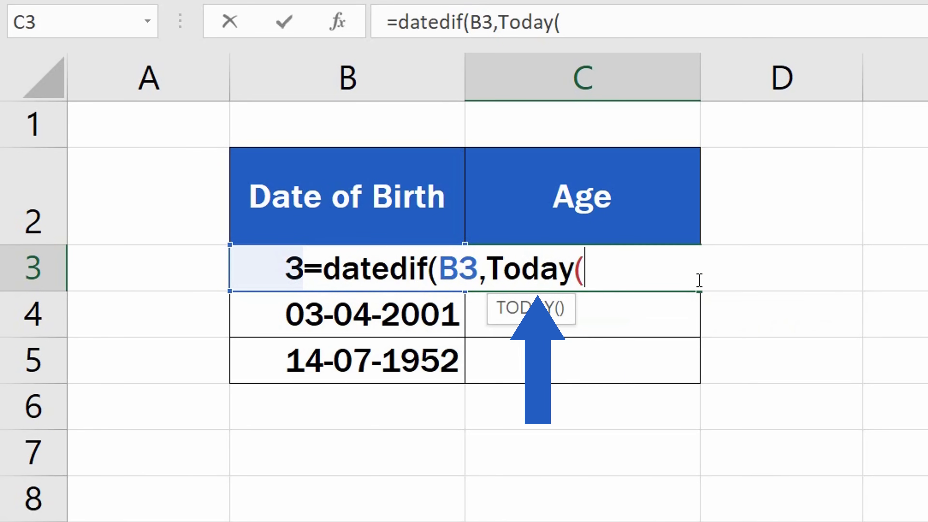
pyautogui.write(')')
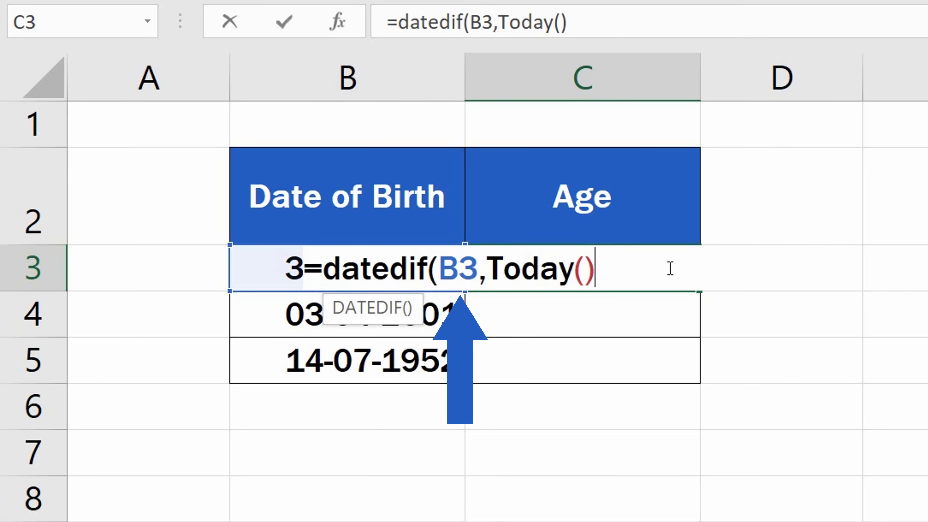
# Step: Finish the formula with "Y" as the unit, giving age 41 in C3
pyautogui.write(',')
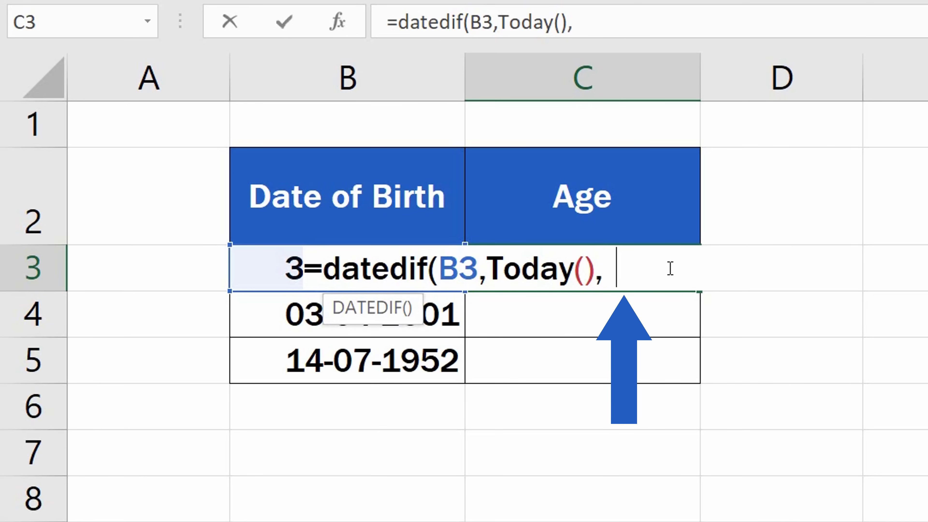
pyautogui.write('"Y')
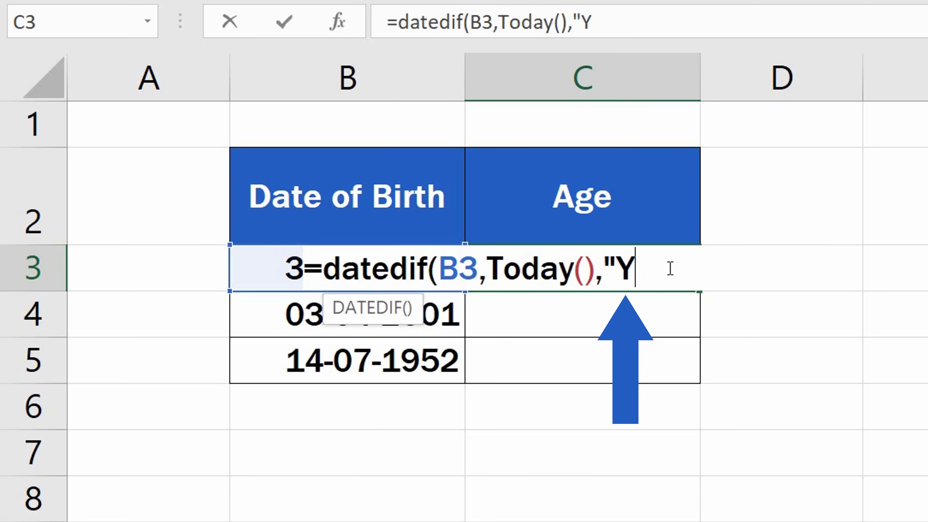
pyautogui.write('"')
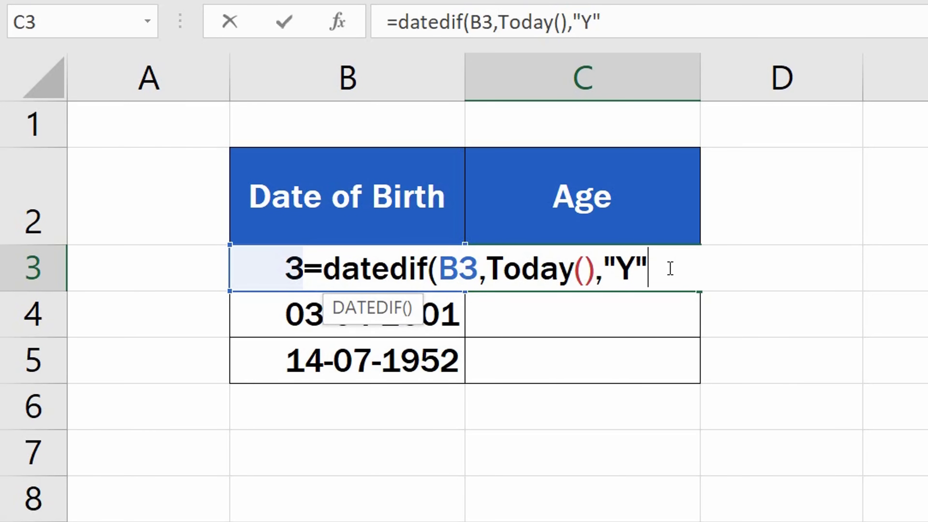
pyautogui.write(')')
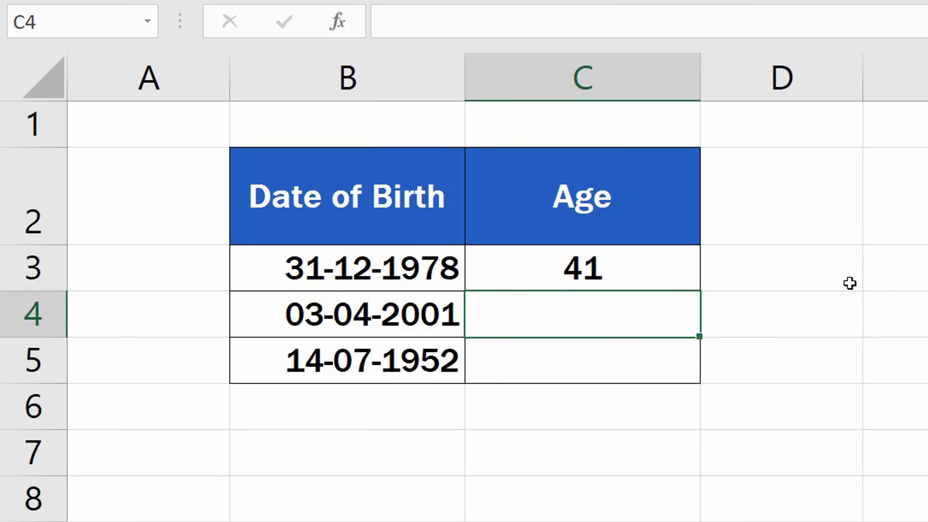
pyautogui.moveTo(807, 290)
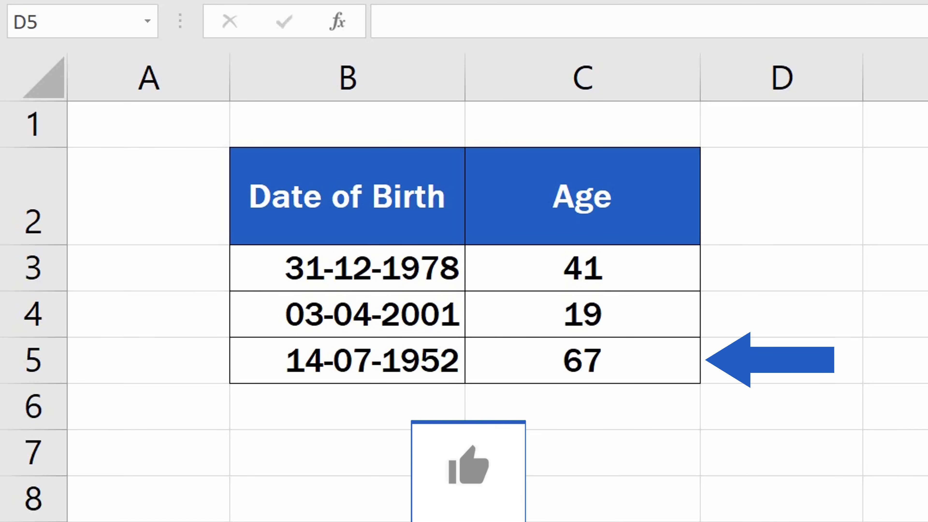
pyautogui.moveTo(467, 468)
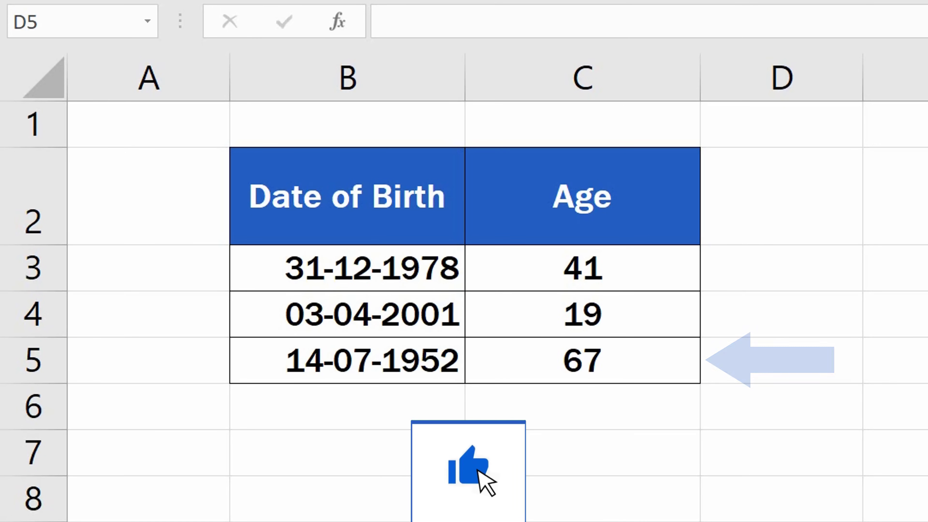